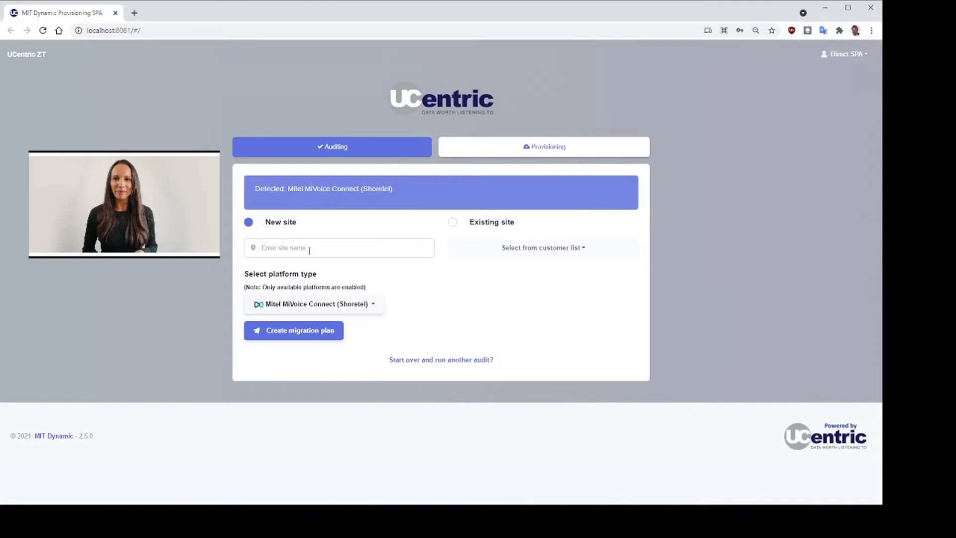
Enter 'Sa' as the new site name and generate its migration plan
text(Sam)
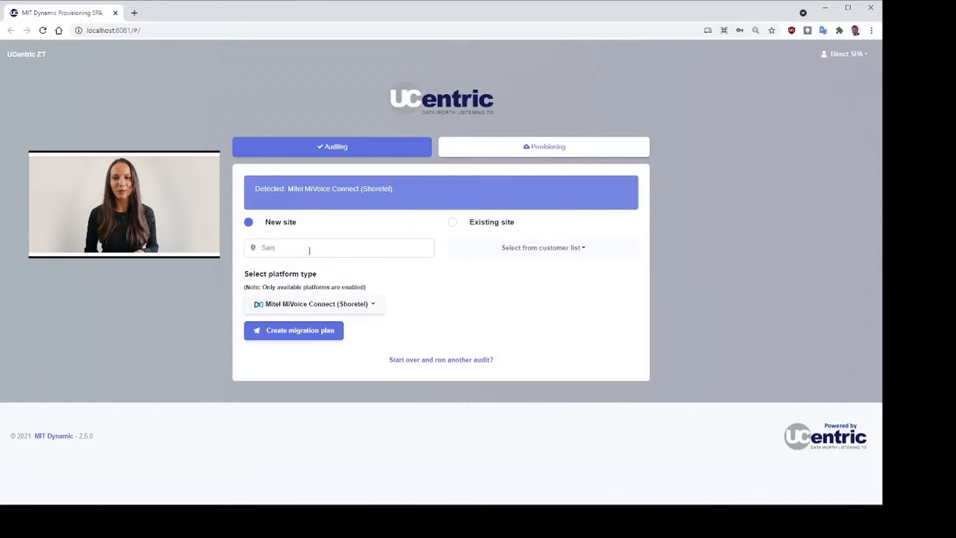
click(293, 329)
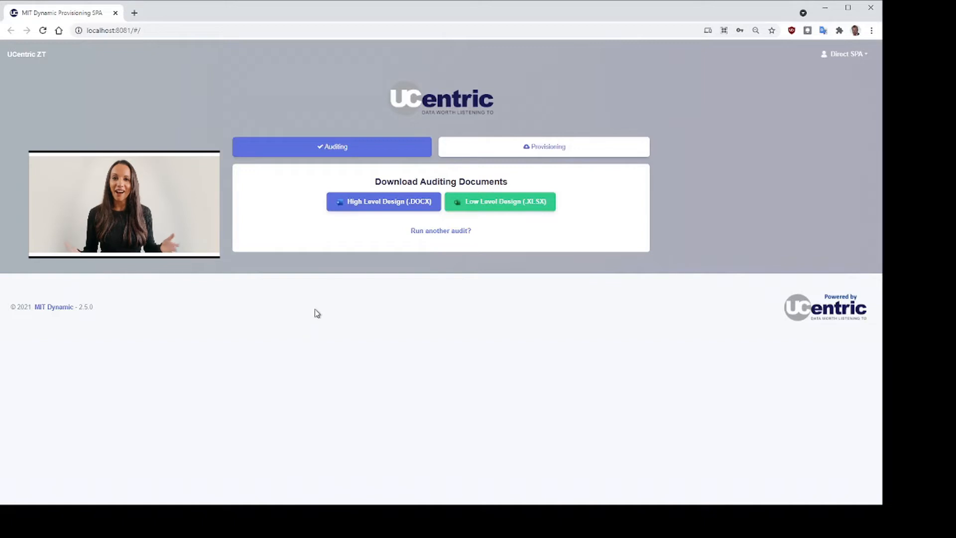
Download the High Level Design (.DOCX) AuditSummary report and open it in Word
click(383, 201)
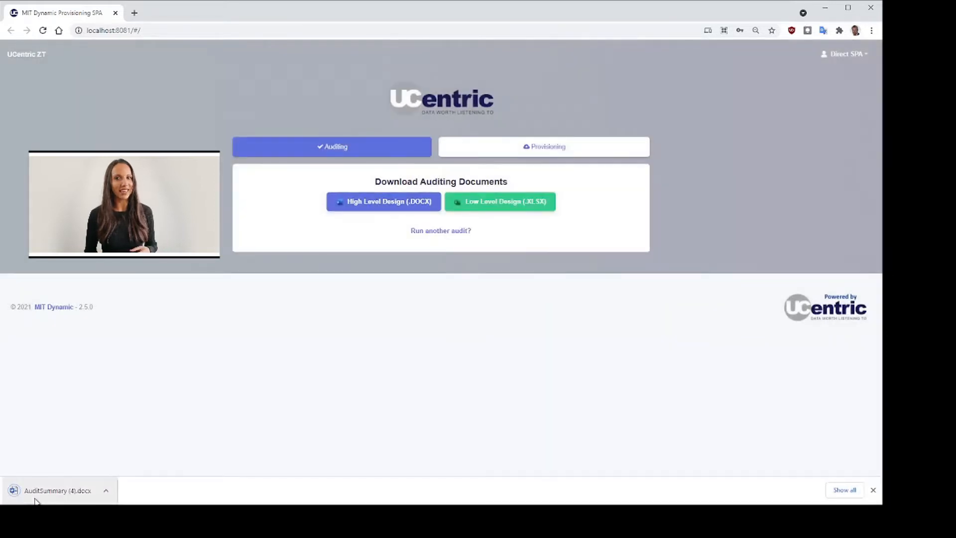
click(57, 490)
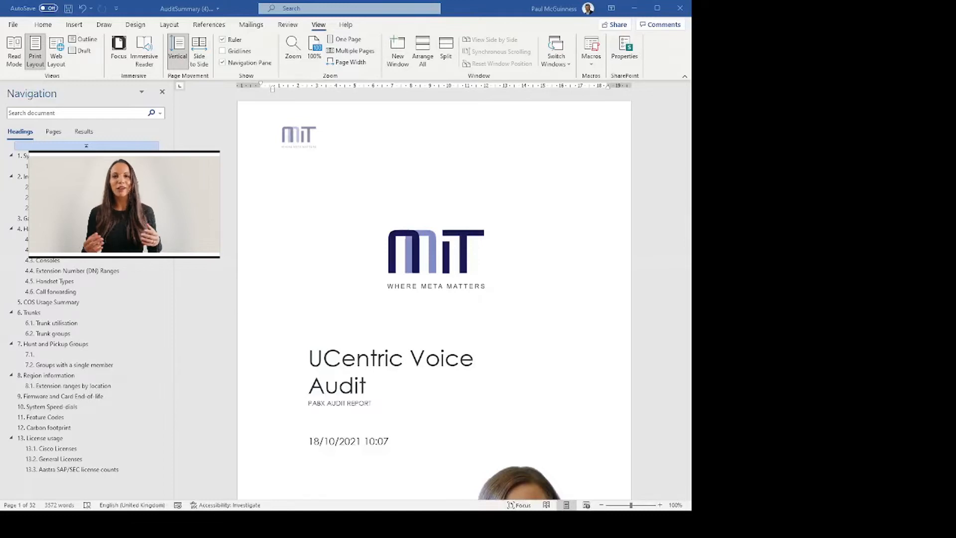
Browse the report's DN Ranges, Trunk groups, Hunt and Pickup Groups, and Region information sections
scroll(down, 3)
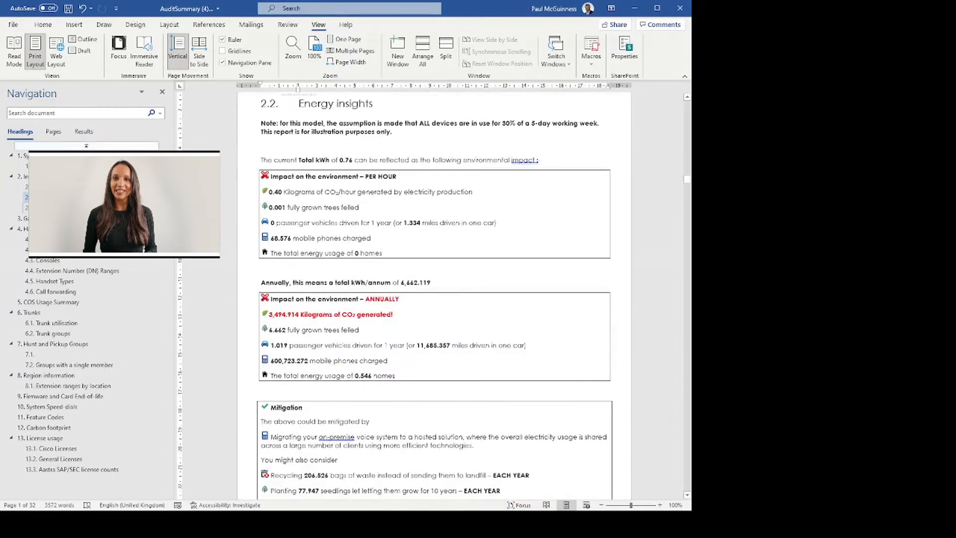
scroll(down, 3)
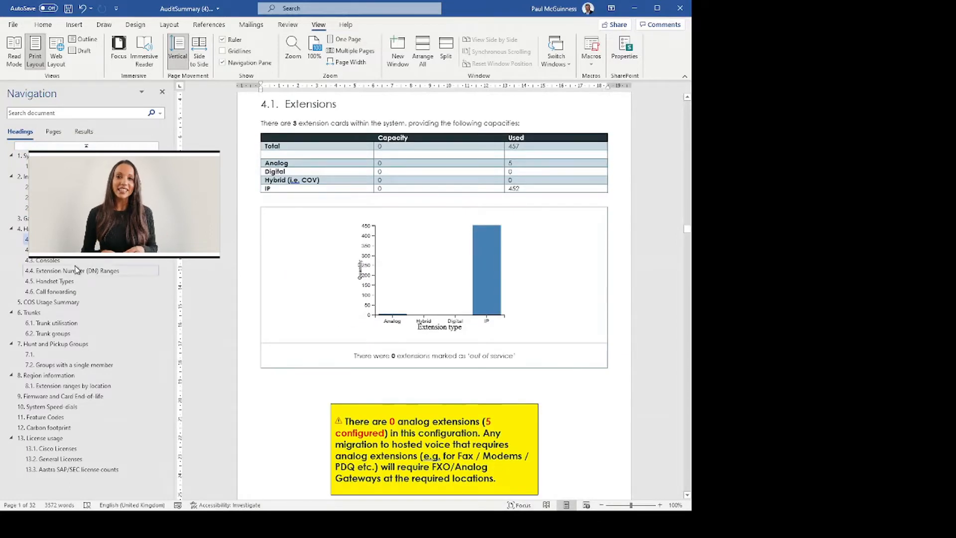
click(76, 270)
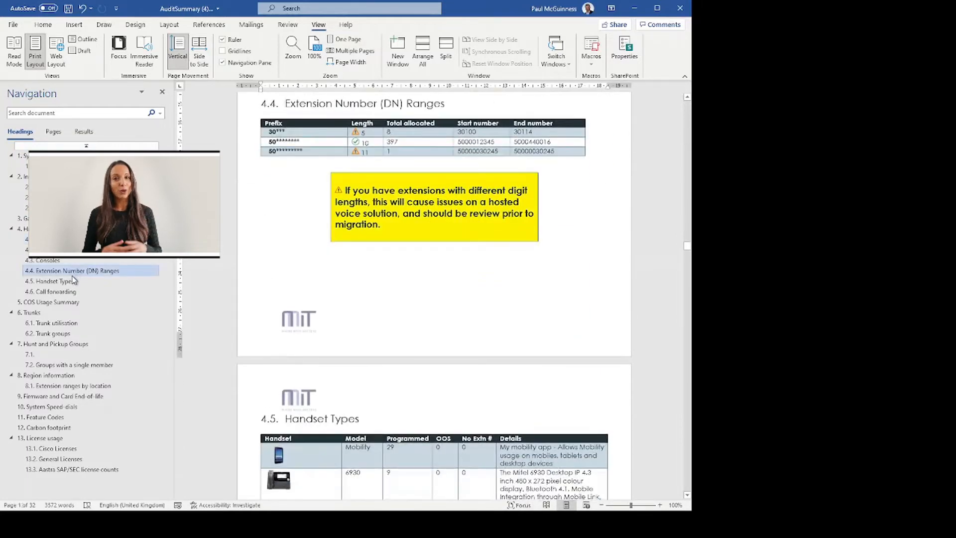
click(51, 333)
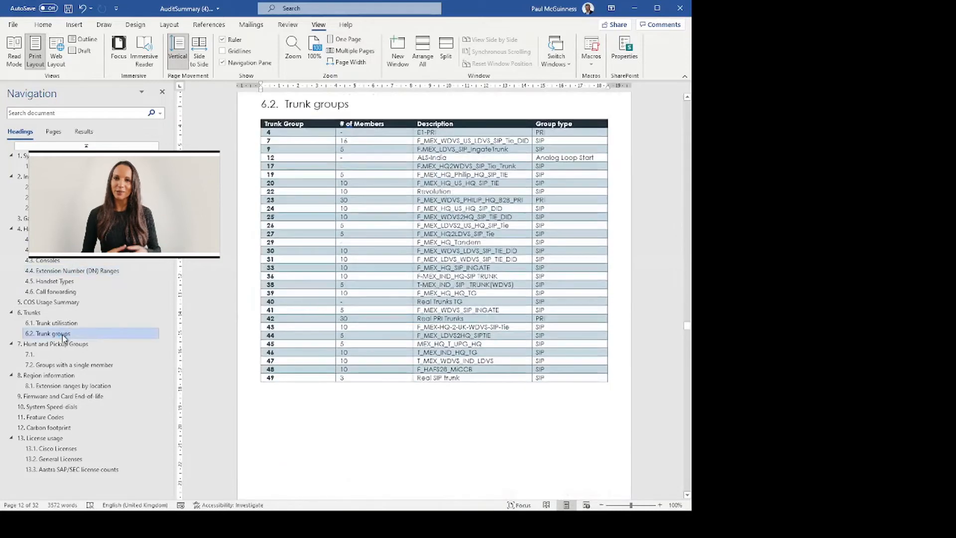
click(54, 343)
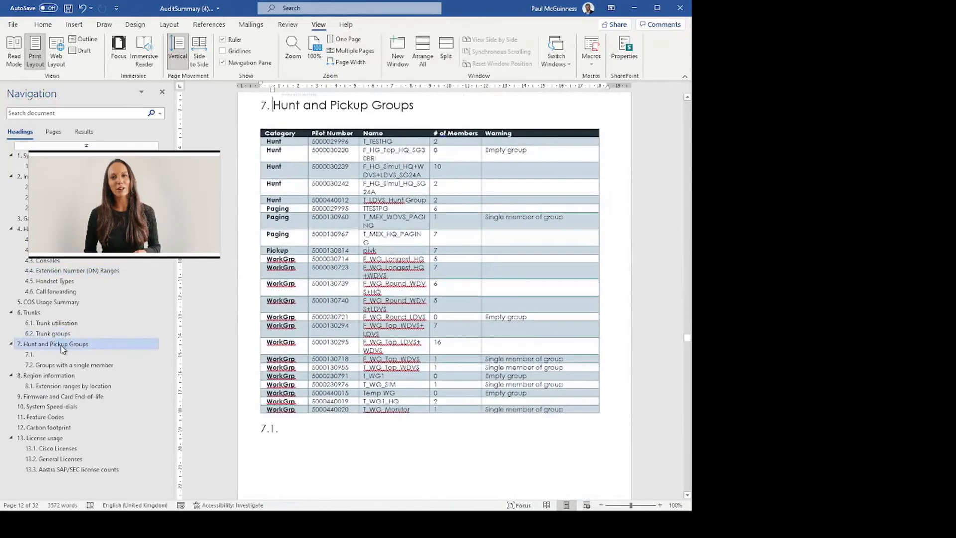
click(72, 364)
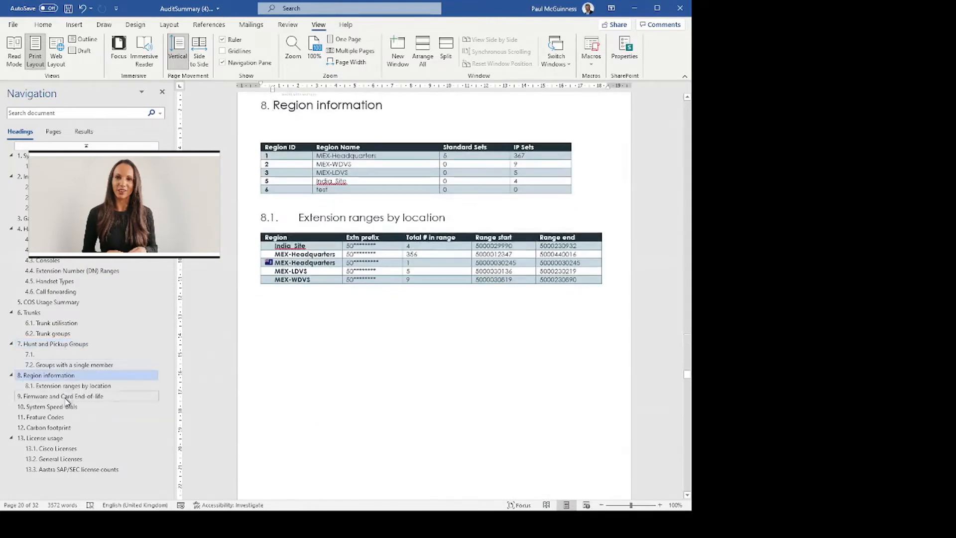
click(62, 395)
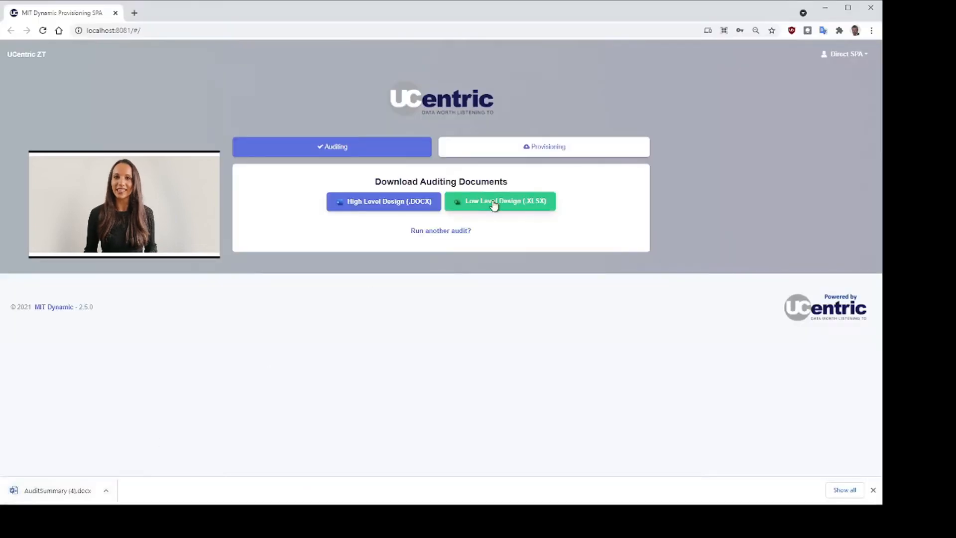
Download the Low Level Design (.XLSX) ProvisioningTemplate workbook and open it in Excel
click(500, 201)
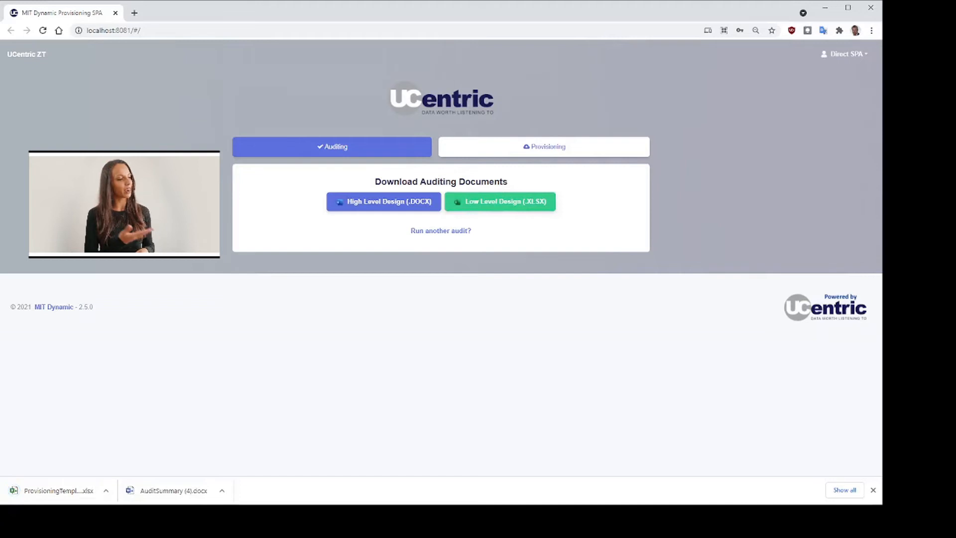
click(57, 489)
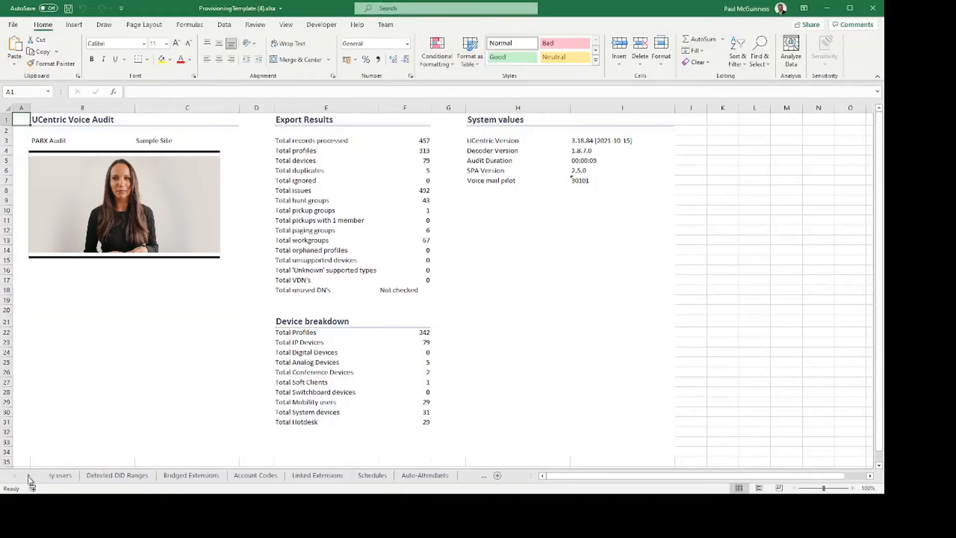
Scroll through the Issues sheet's extension problems, then bring the earlier sheet tabs into view
click(442, 475)
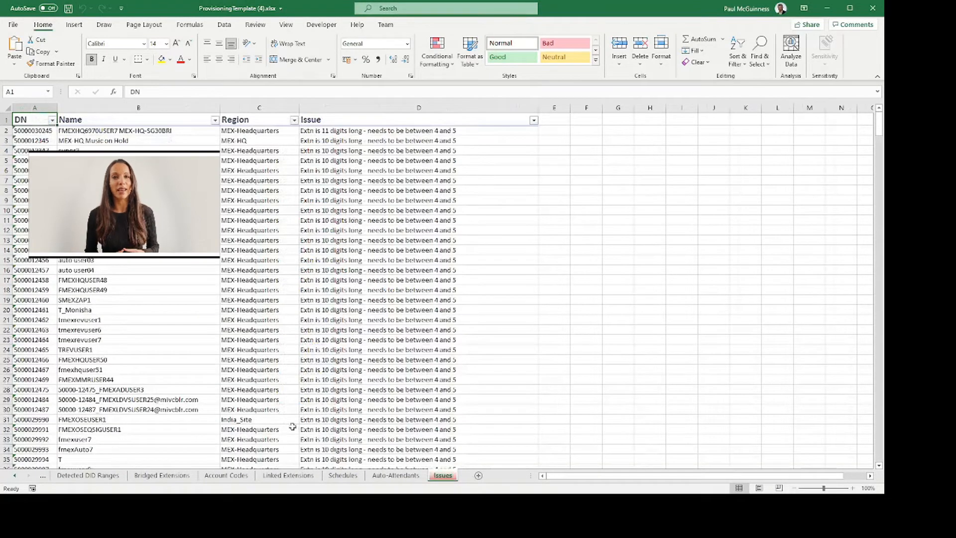
scroll(down, 3)
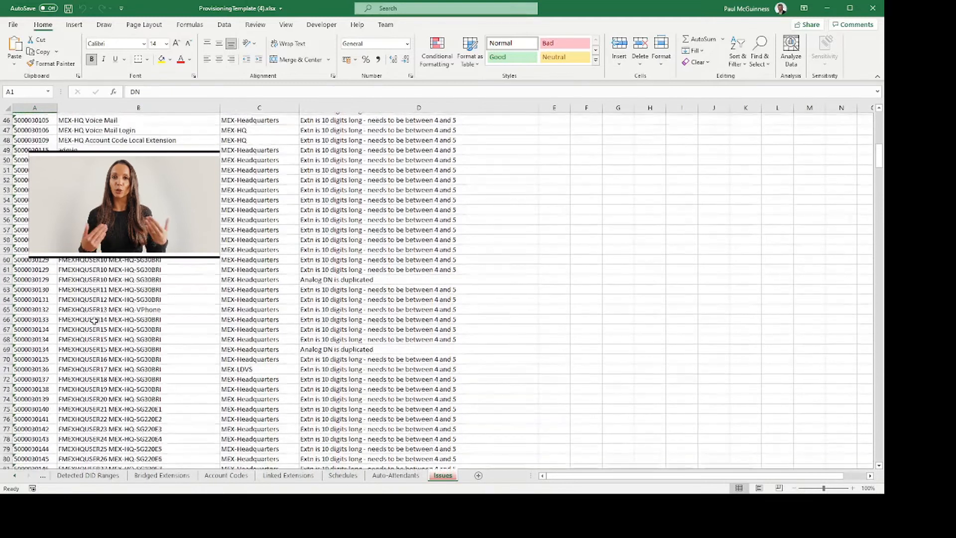
scroll(down, 3)
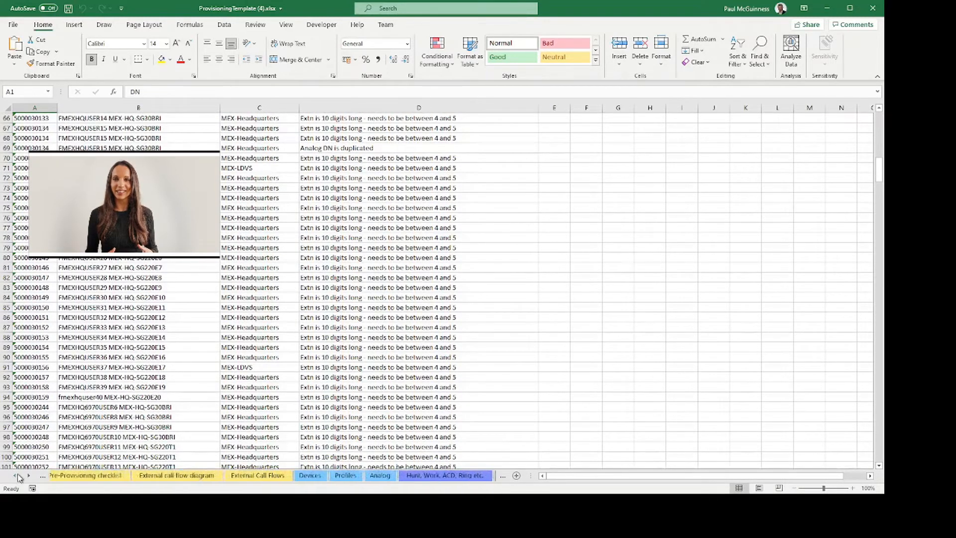
click(227, 475)
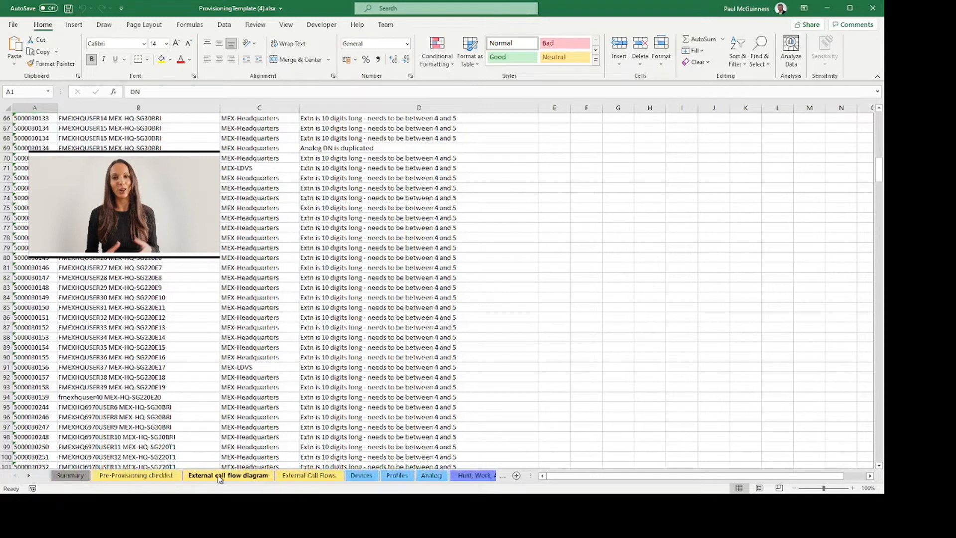
Scroll through the External call flow diagram, then switch to the External Call Flows sheet
click(228, 475)
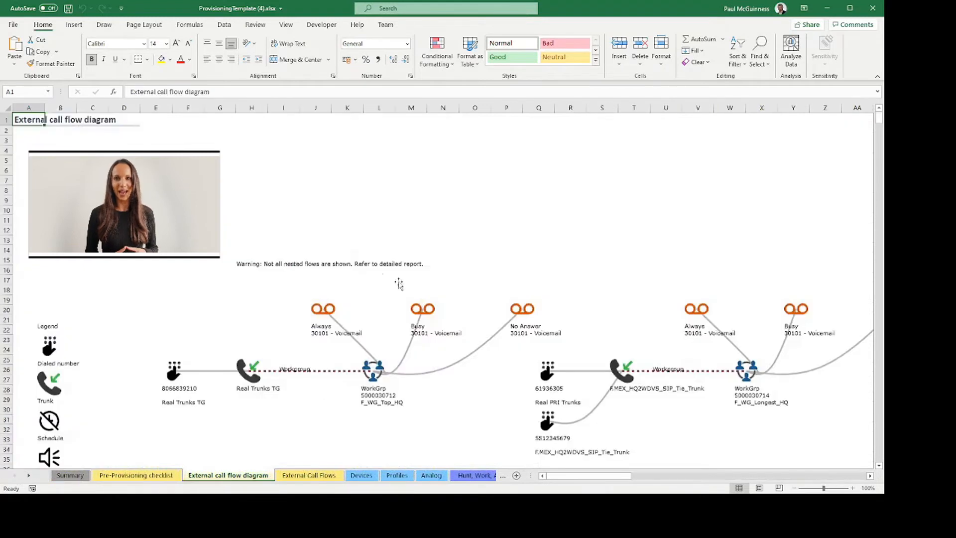
scroll(down, 3)
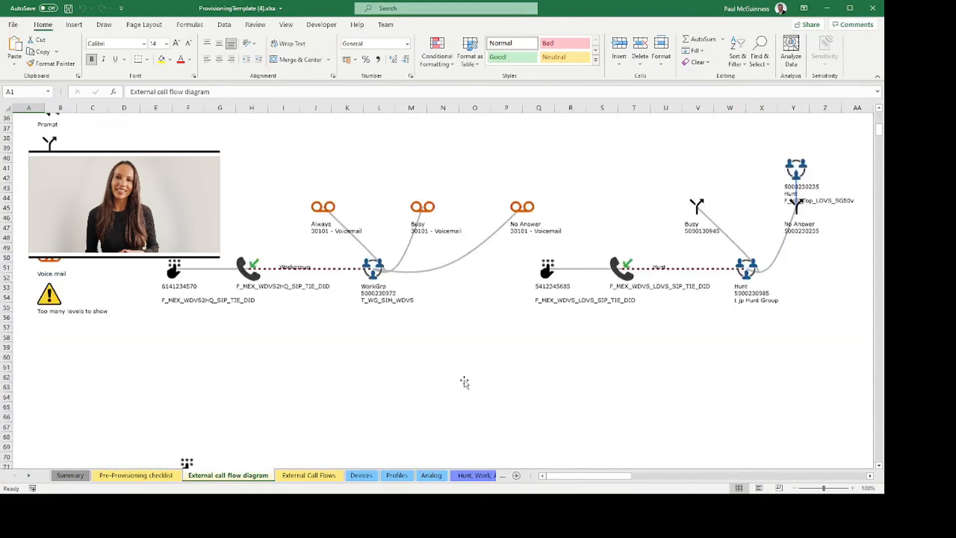
scroll(down, 3)
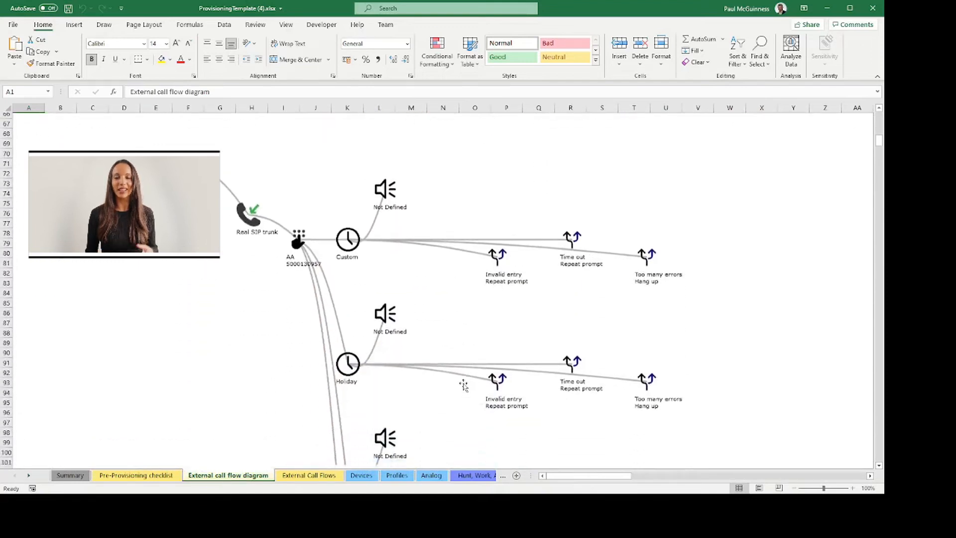
scroll(down, 3)
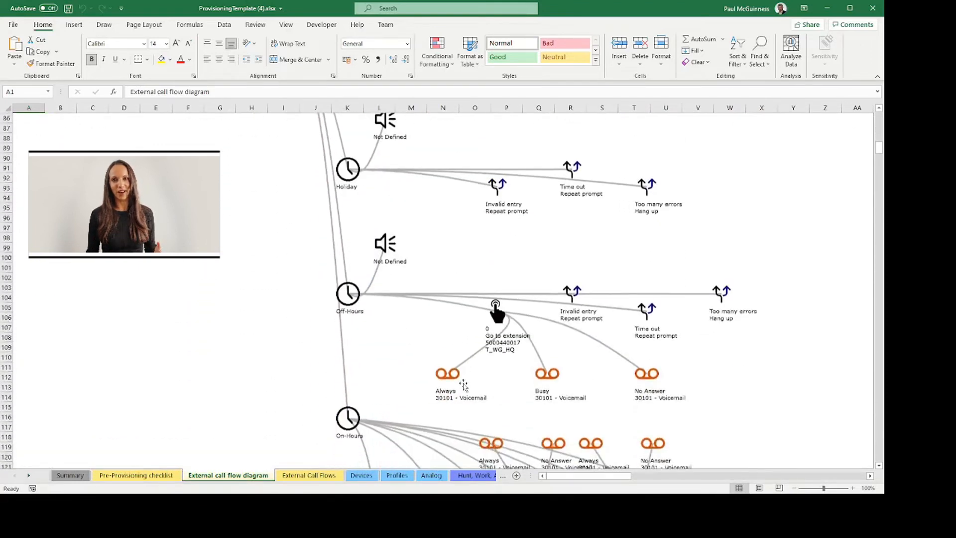
scroll(down, 3)
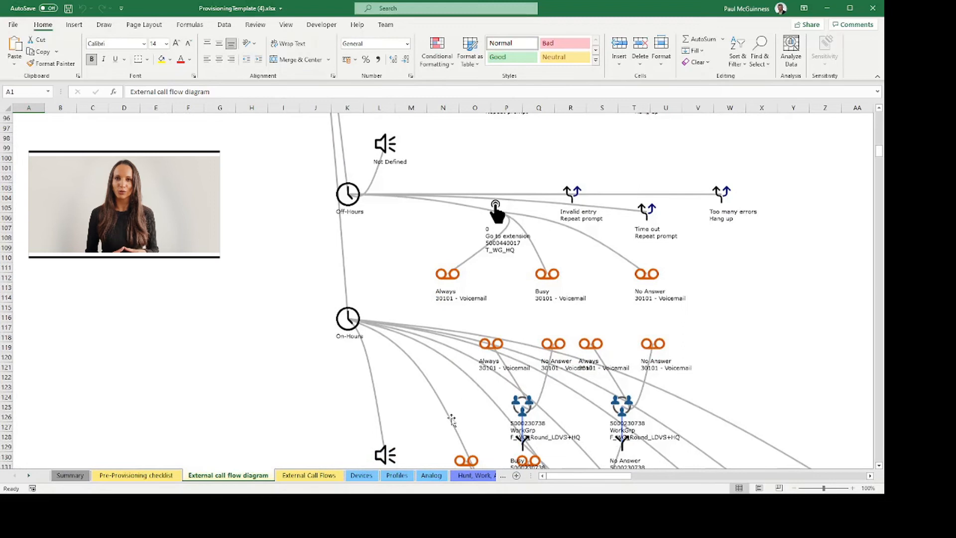
click(308, 474)
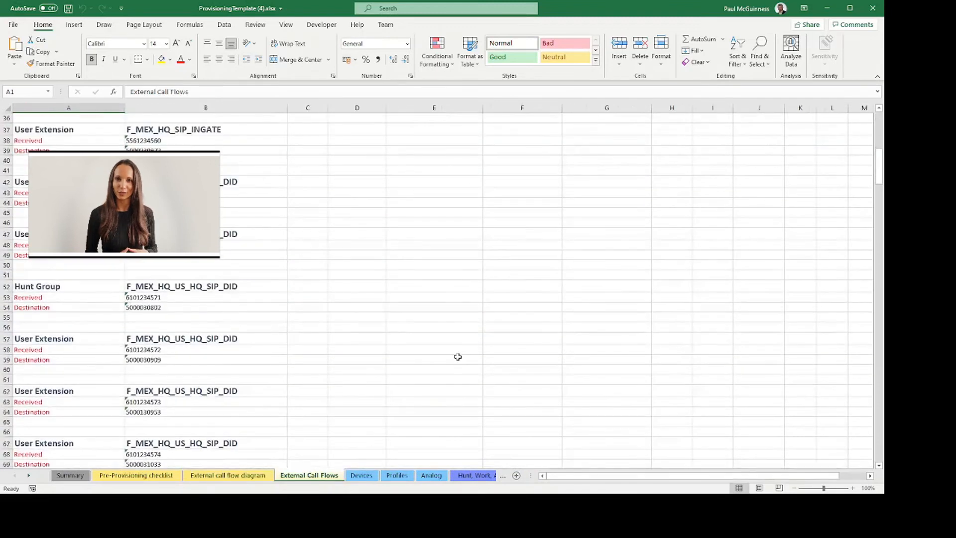
Scroll the External Call Flows entries, then browse the Devices sheet's phone list
scroll(down, 3)
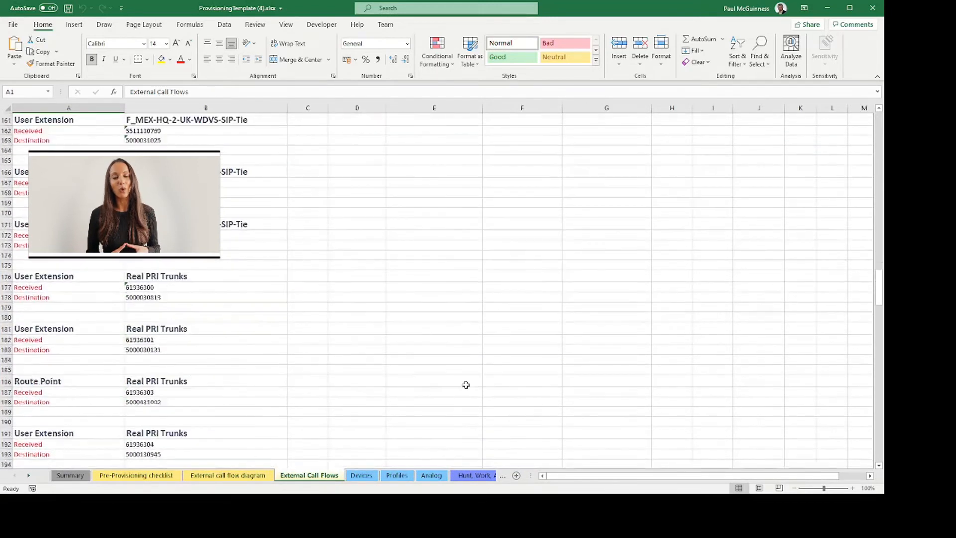
scroll(down, 3)
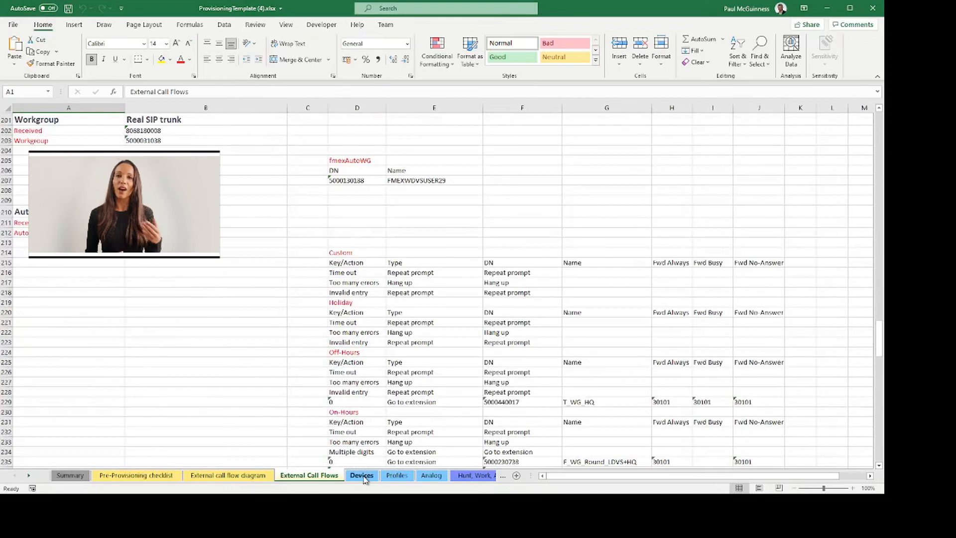
click(361, 475)
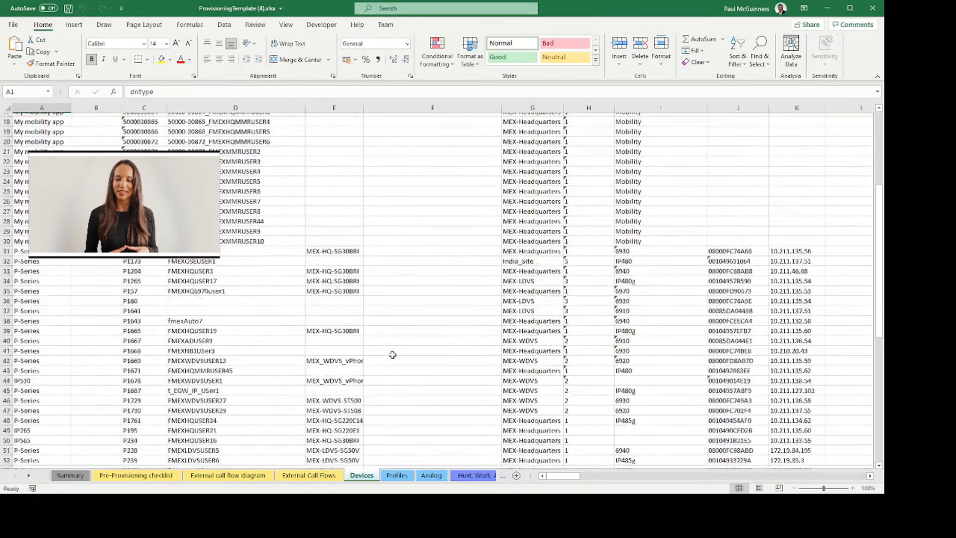
scroll(down, 3)
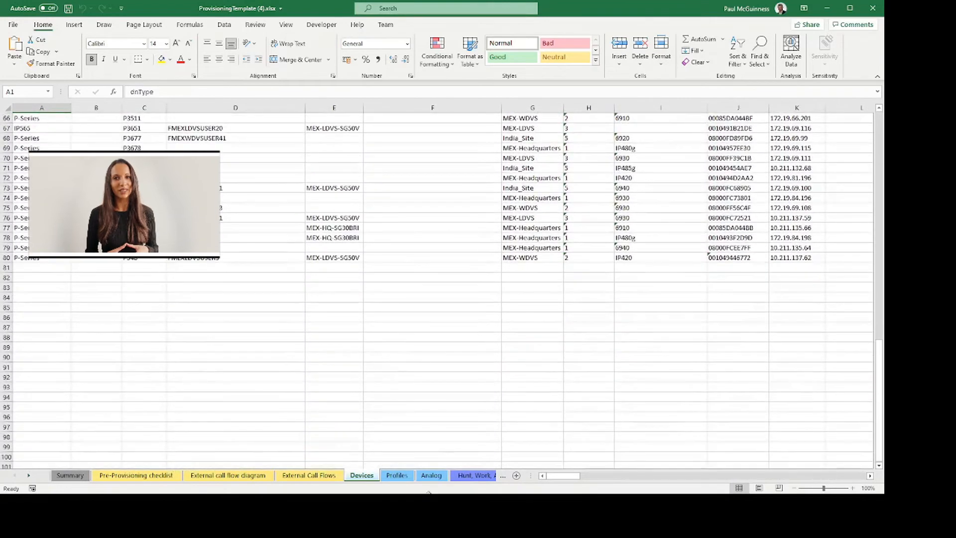